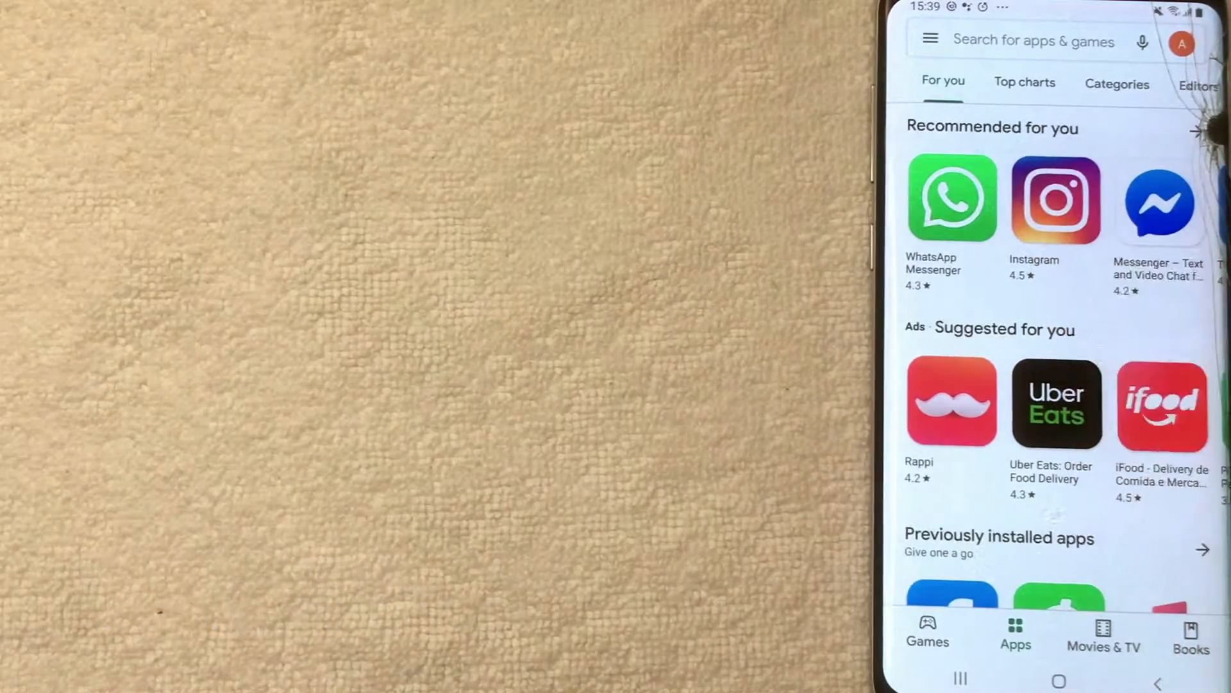
mouse_move(1006, 408)
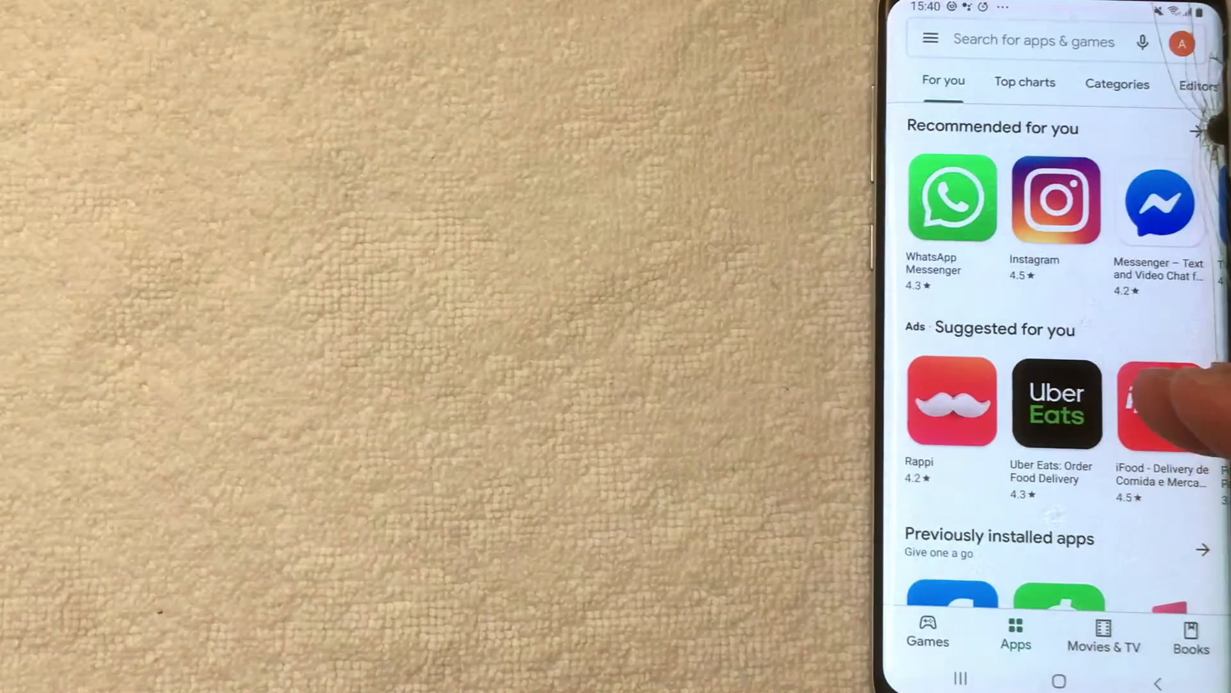
mouse_move(1169, 369)
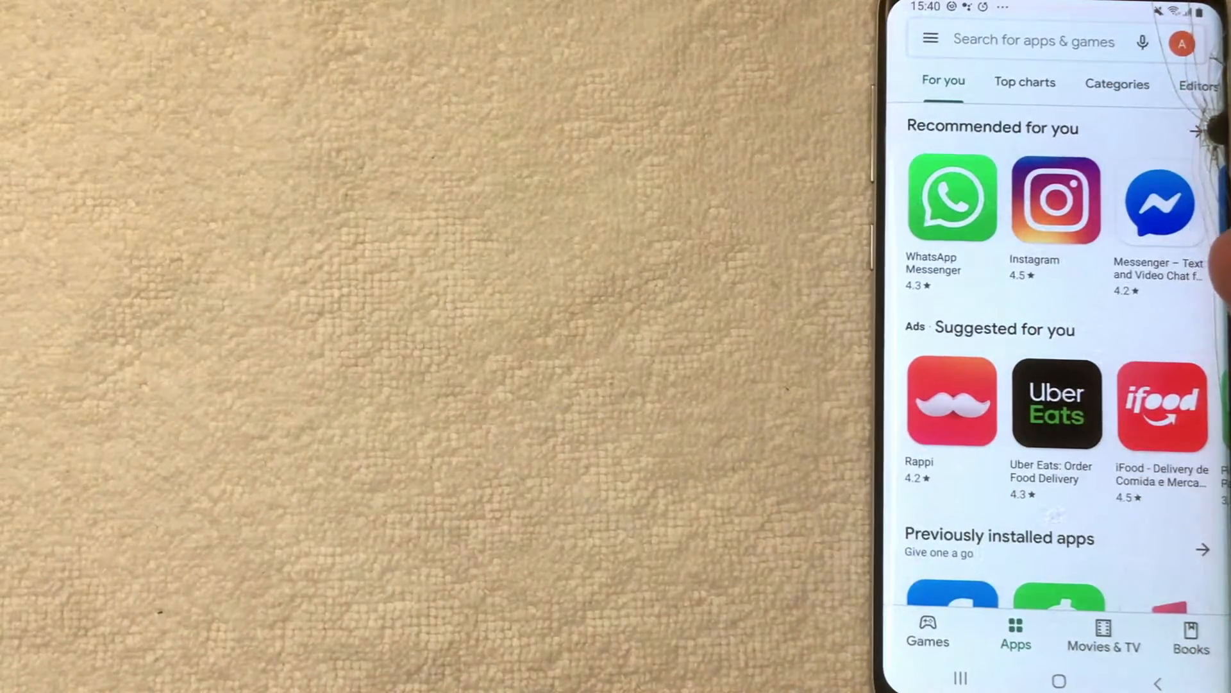
- Navigate to the account's Payment methods showing the Google Play balance and saved Mastercard
left_click(930, 41)
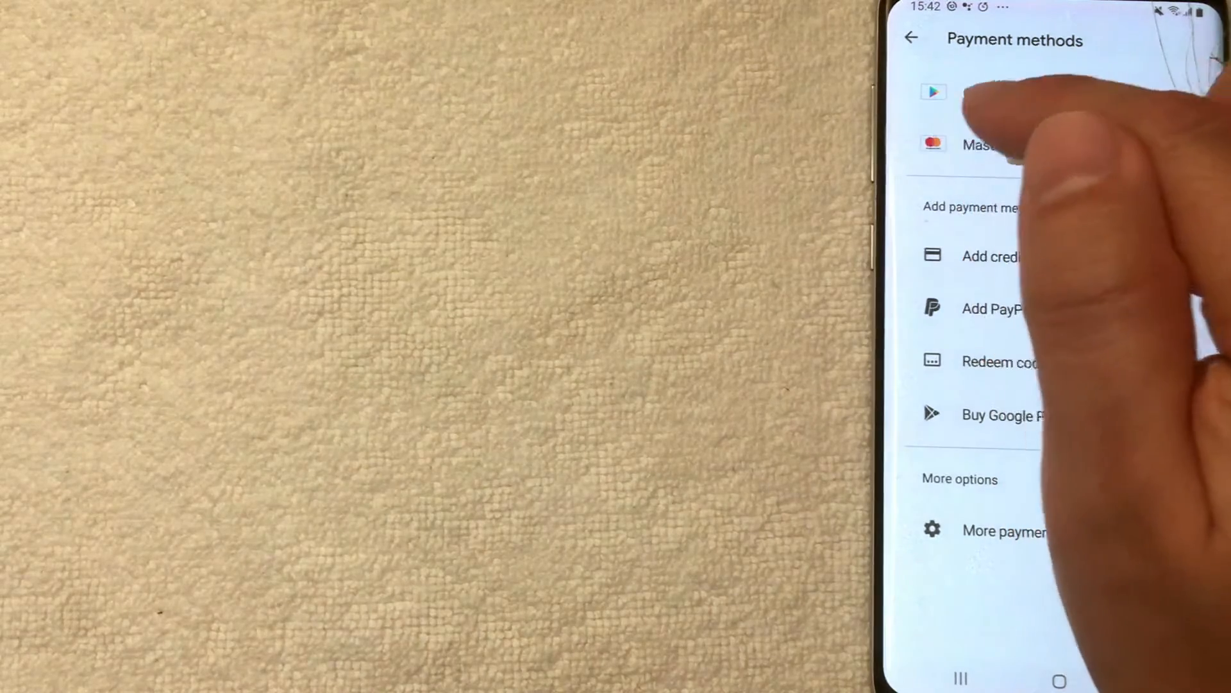
left_click(977, 145)
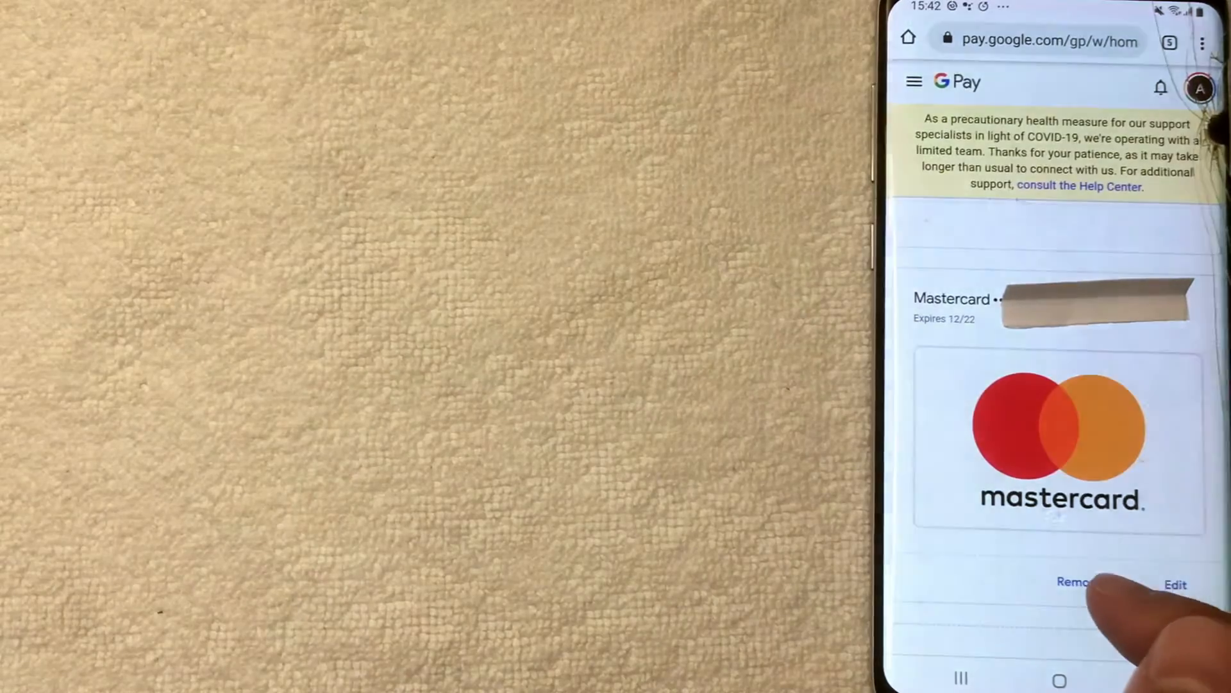
- Remove the Mastercard expiring 12/22 and confirm, leaving only the Google Play balance
left_click(1074, 584)
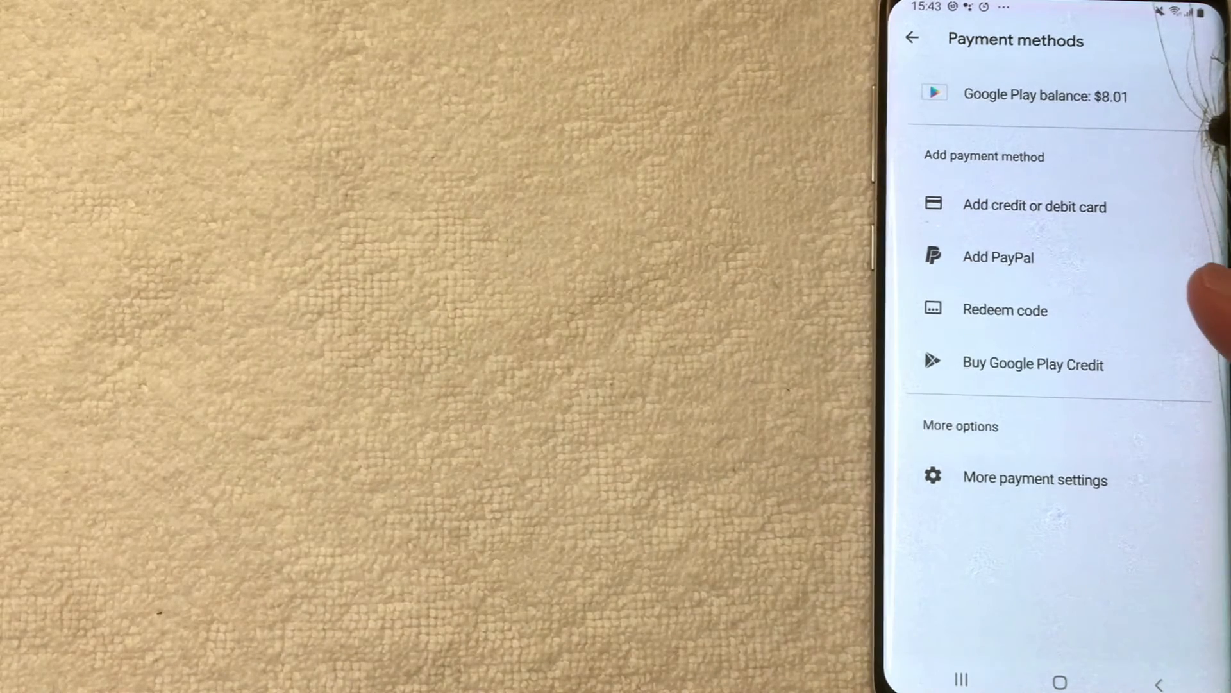
mouse_move(1185, 118)
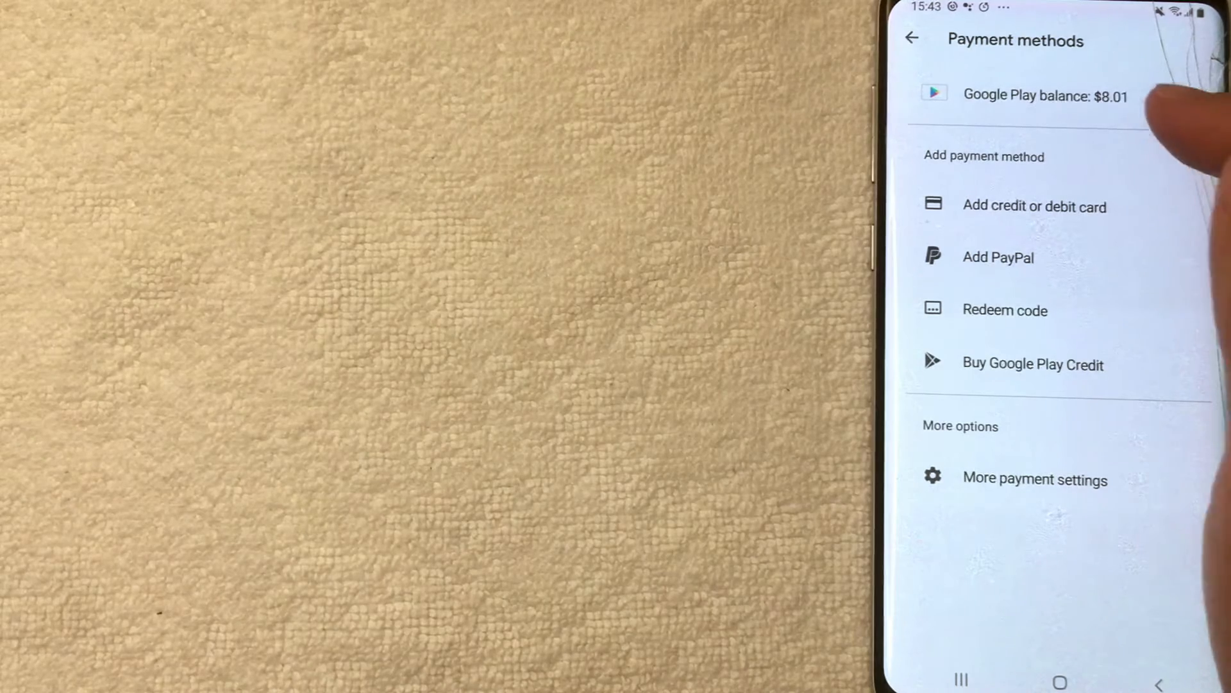